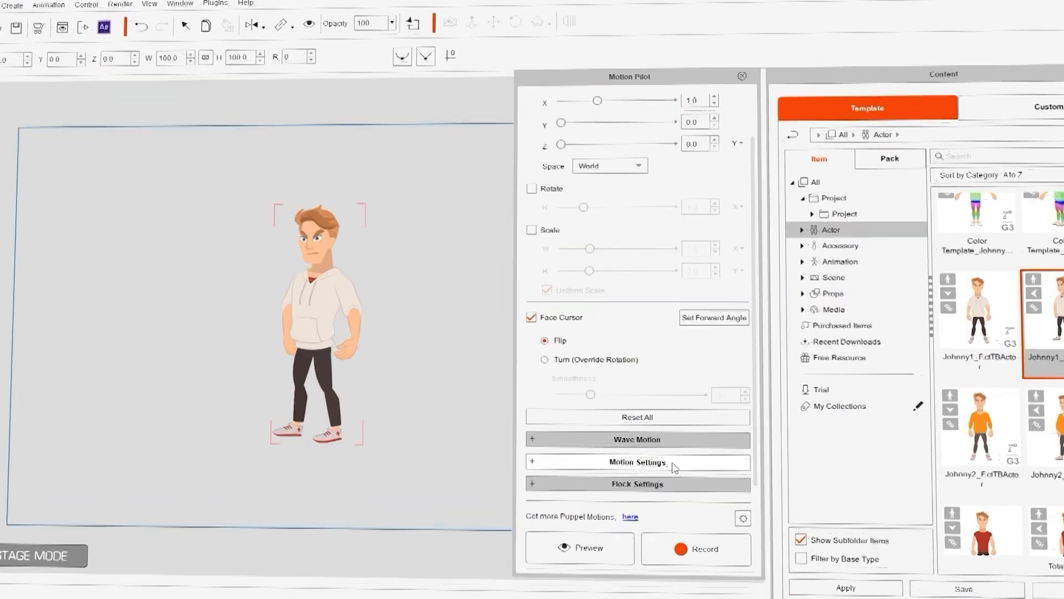
Open the Puppet Demo_Disc Scratch sample project with its DJ Show turntable scene.
left_click(637, 463)
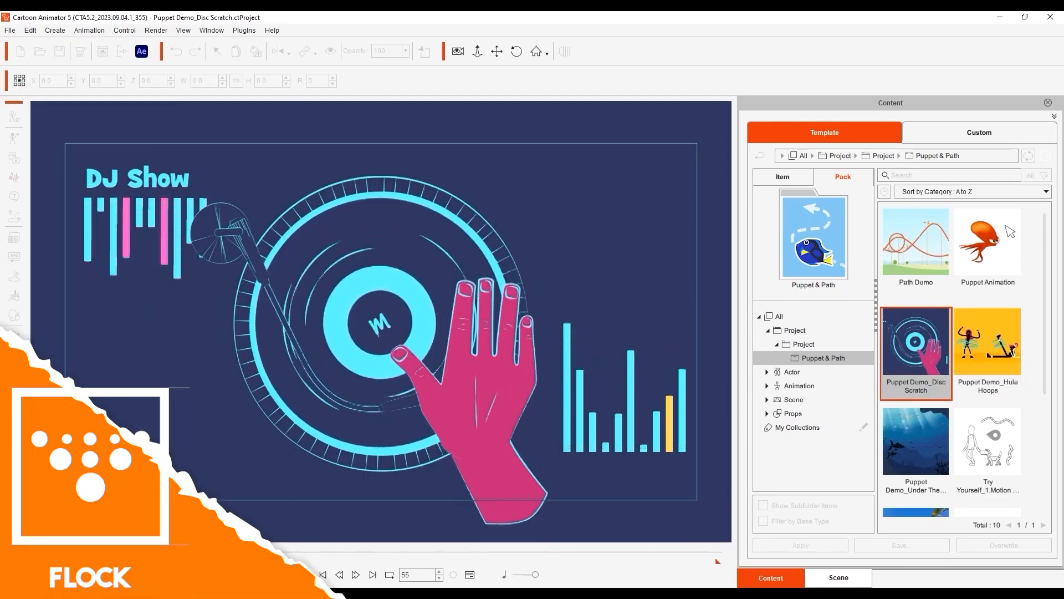
Open the Hula Hoops and Under The Sea demos, then preview Uniform delay flocking behind Butterfly.
double_click(988, 342)
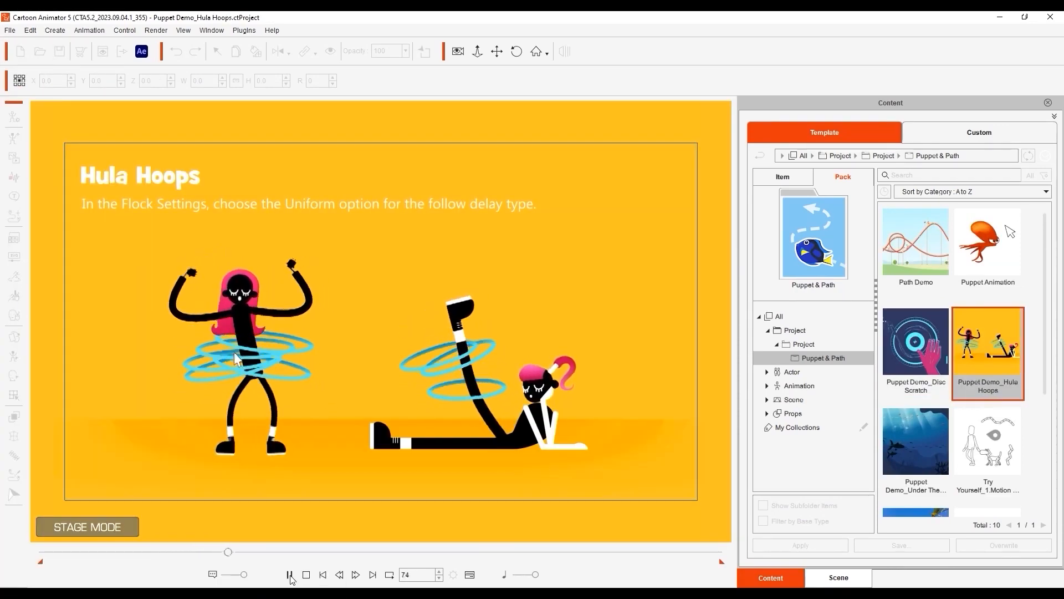
double_click(915, 446)
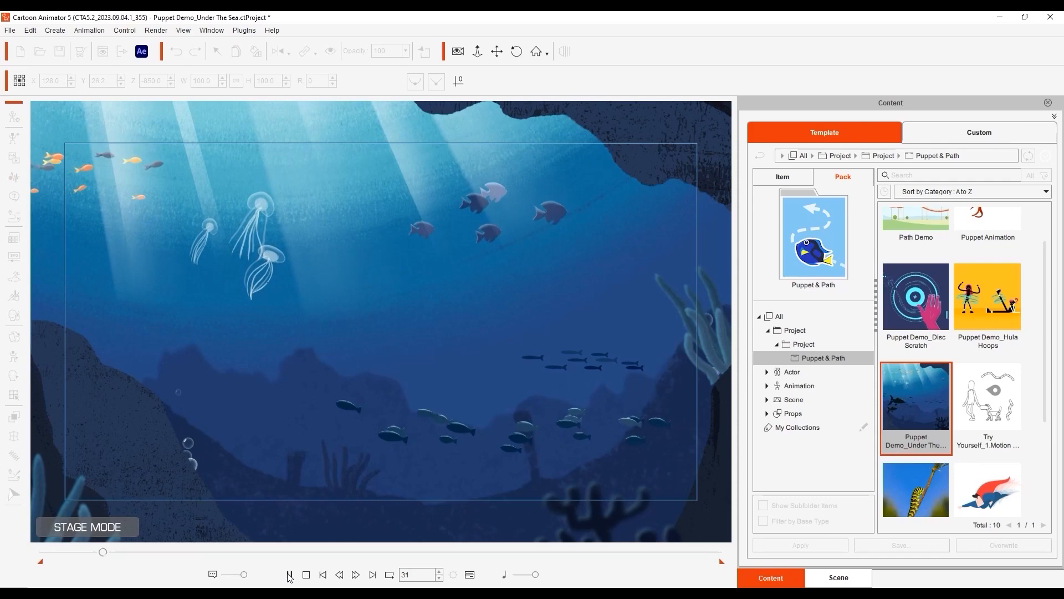
left_click(355, 574)
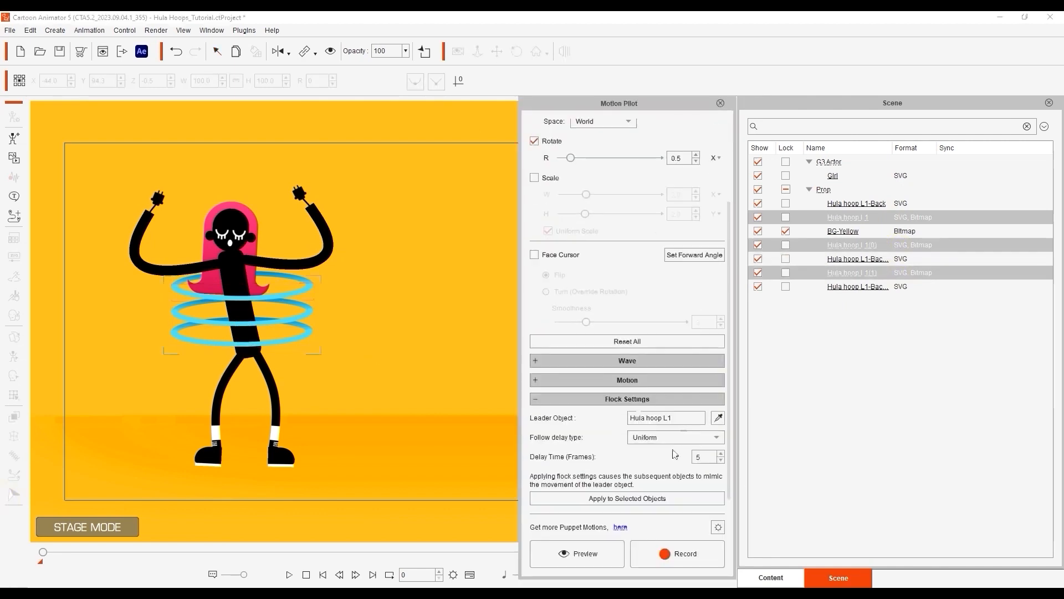
left_click(577, 553)
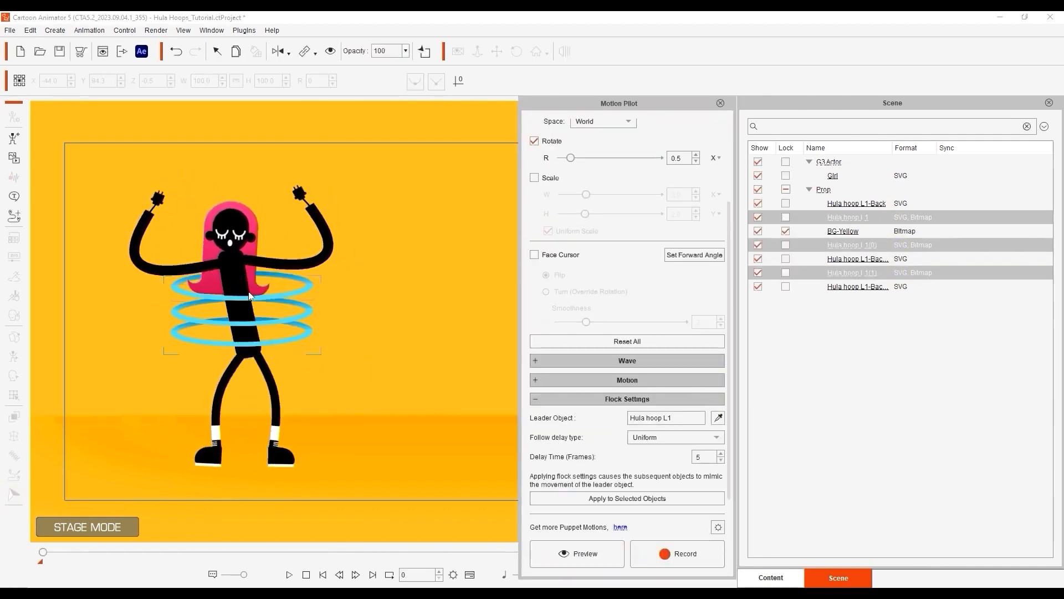
left_click(577, 553)
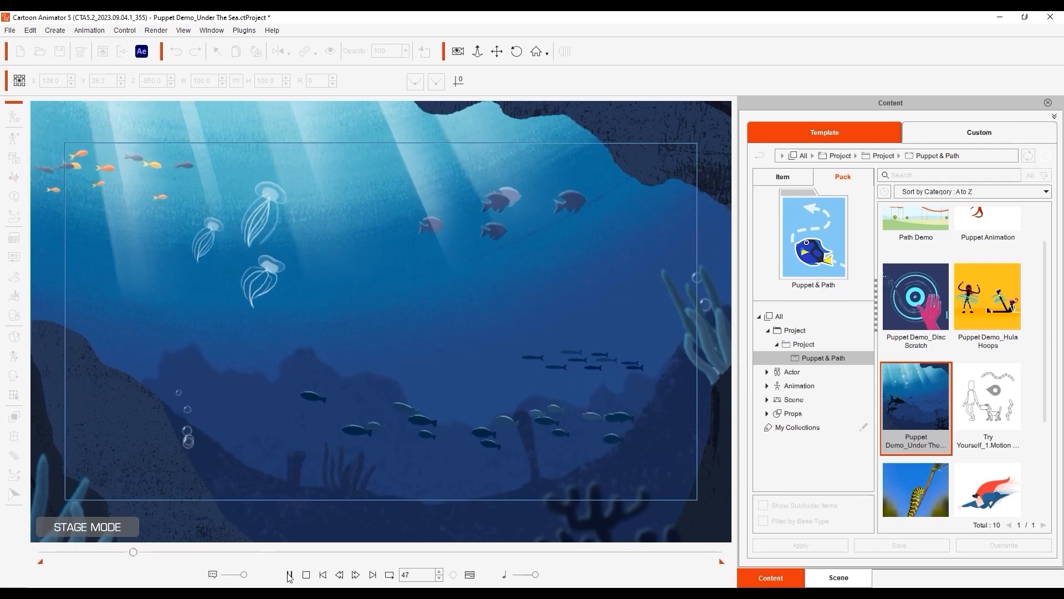
left_click(355, 575)
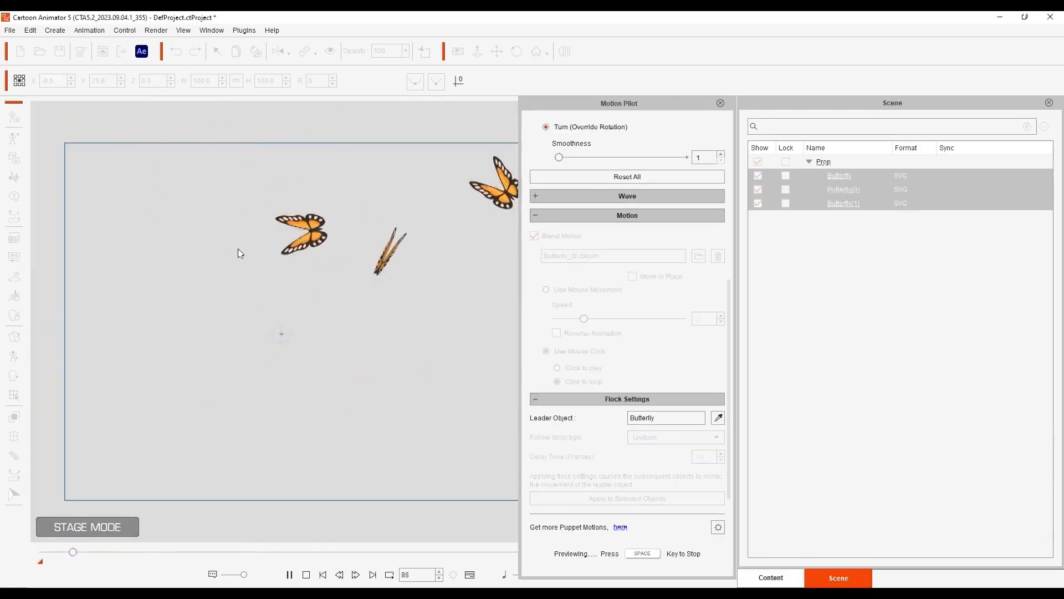
left_click(770, 578)
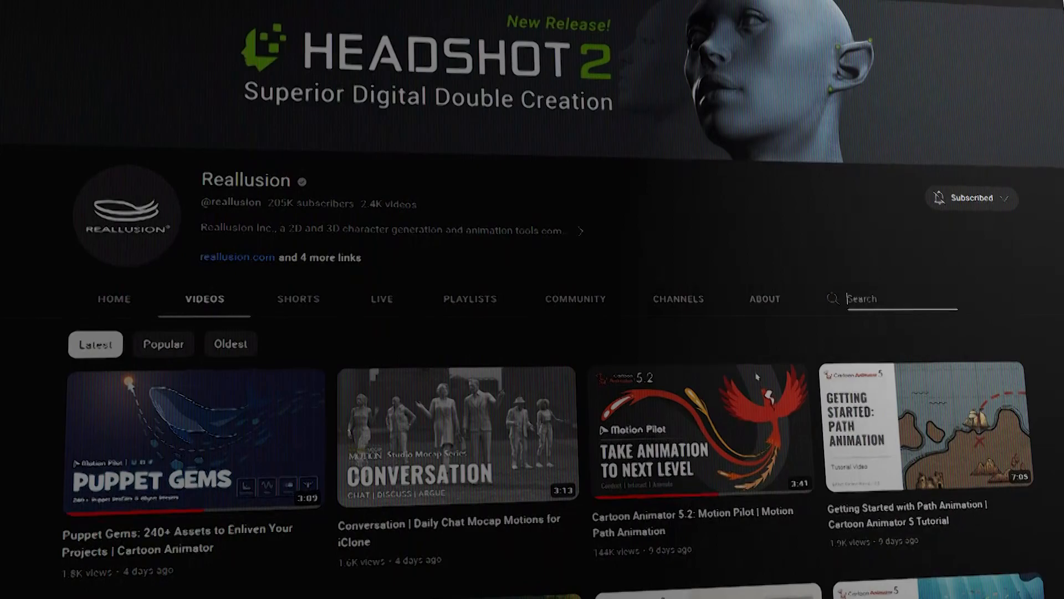
scroll("down", 3)
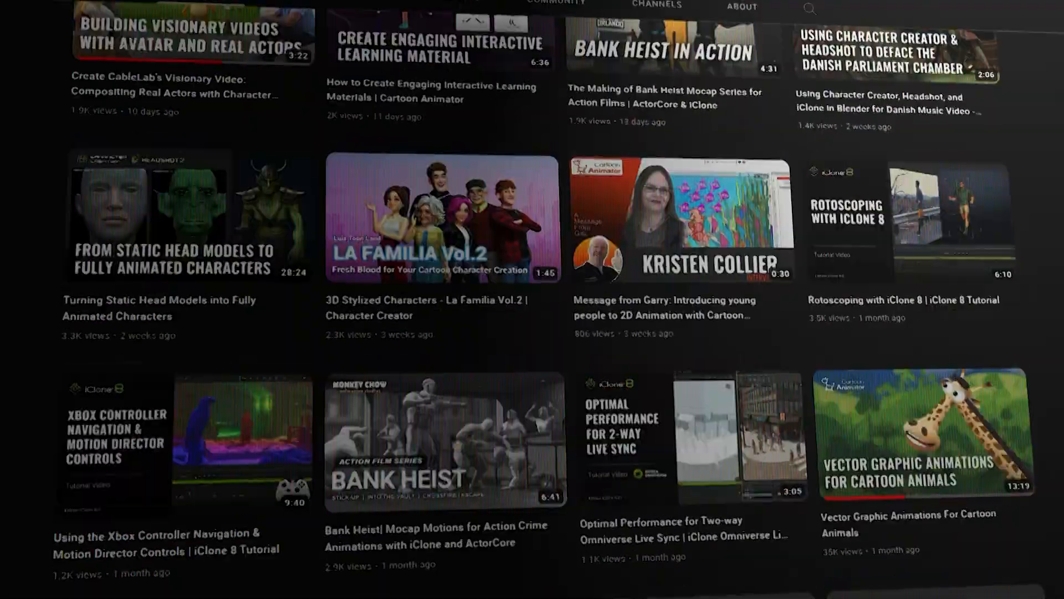
scroll("up", 3)
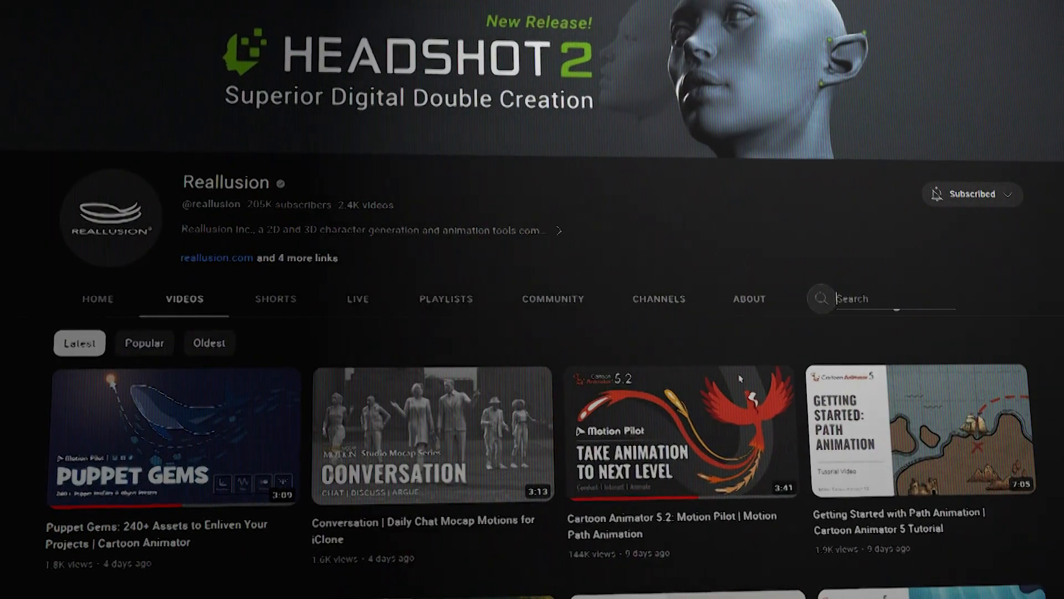
type("Motion Pilot")
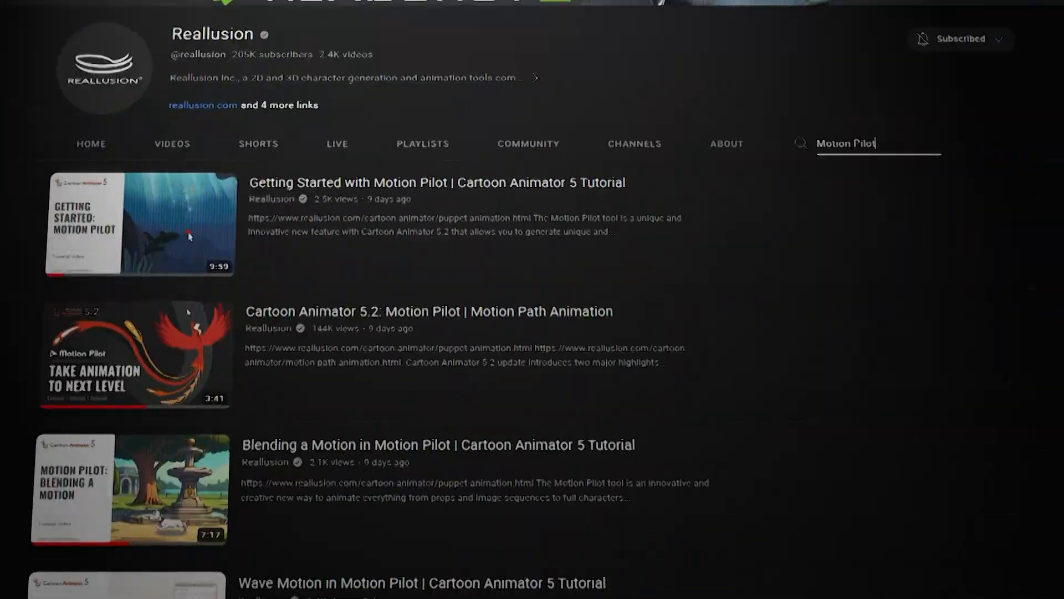
scroll("down", 3)
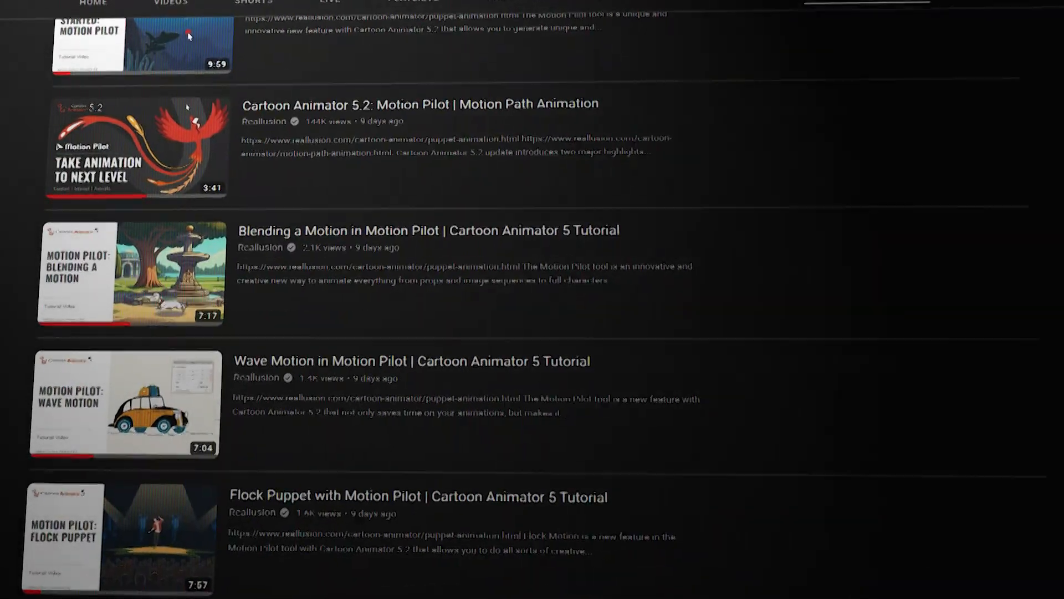
scroll("down", 3)
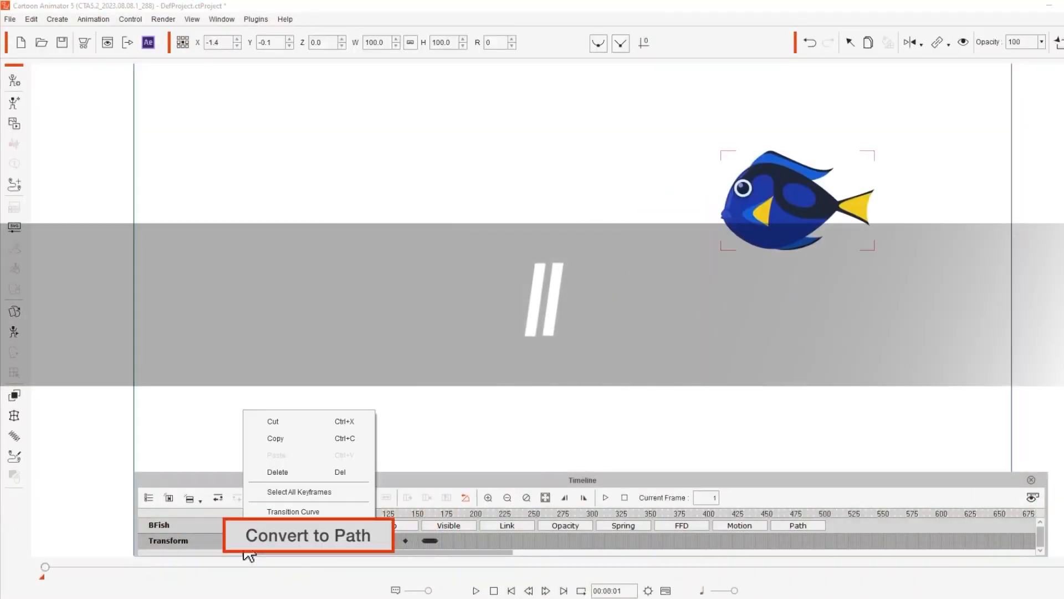
Convert the cart's transform keys to a path on the roller coaster track, following path keys.
left_click(309, 535)
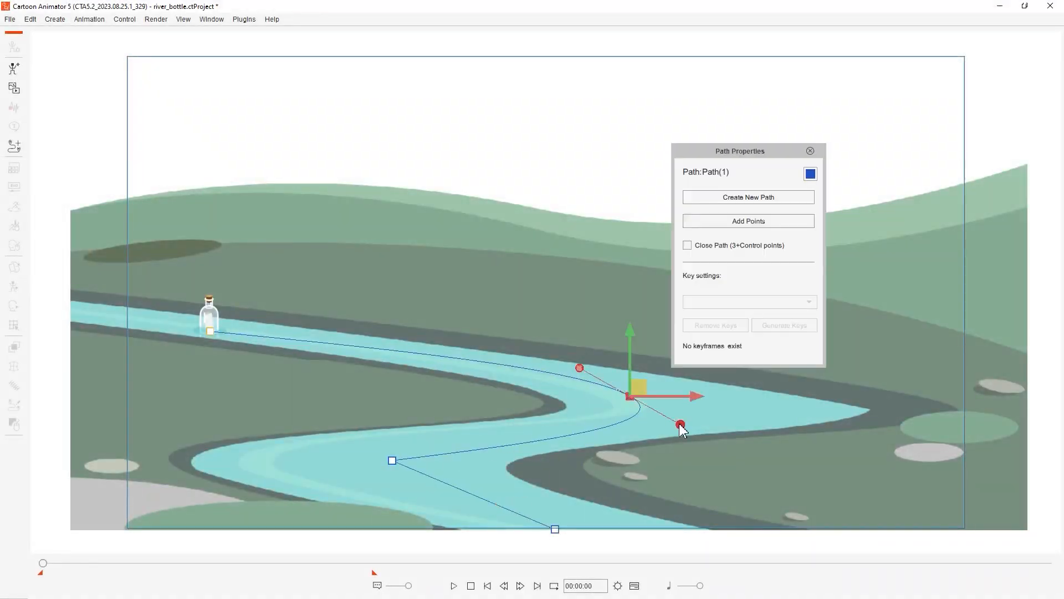
left_click(453, 585)
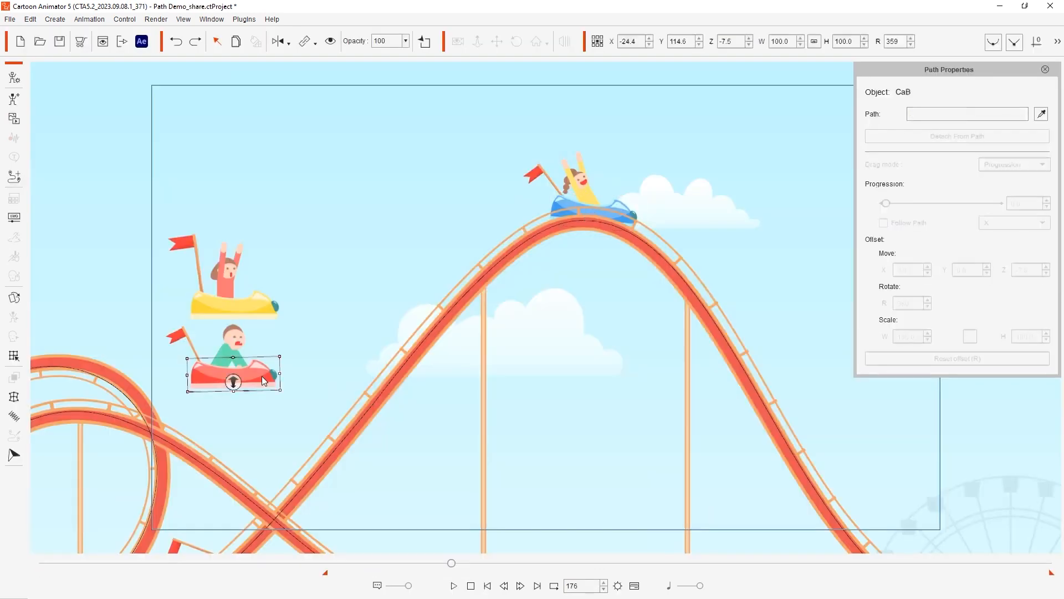
left_click(1041, 113)
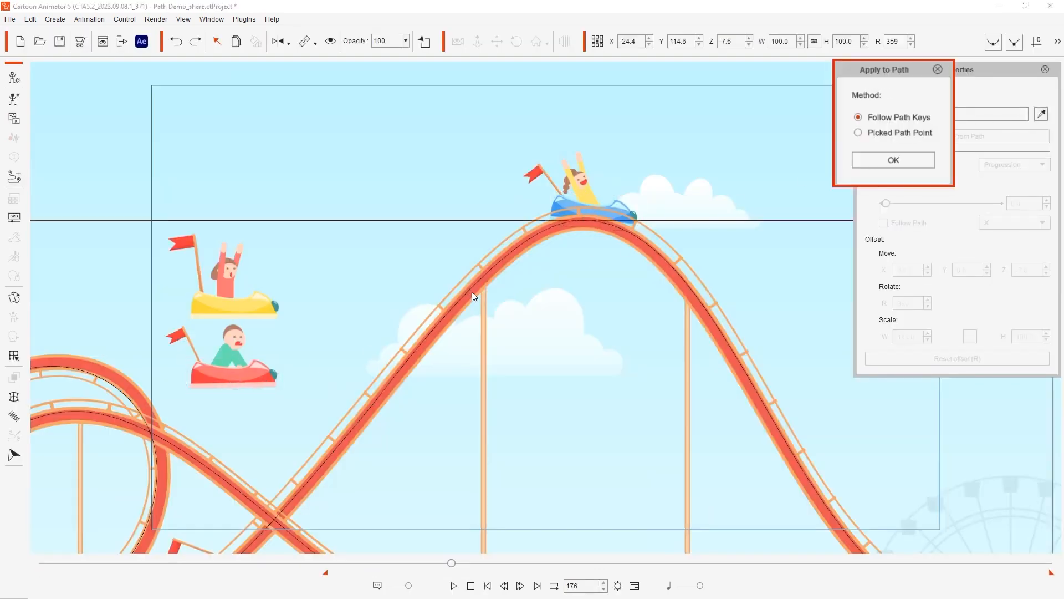
left_click(893, 159)
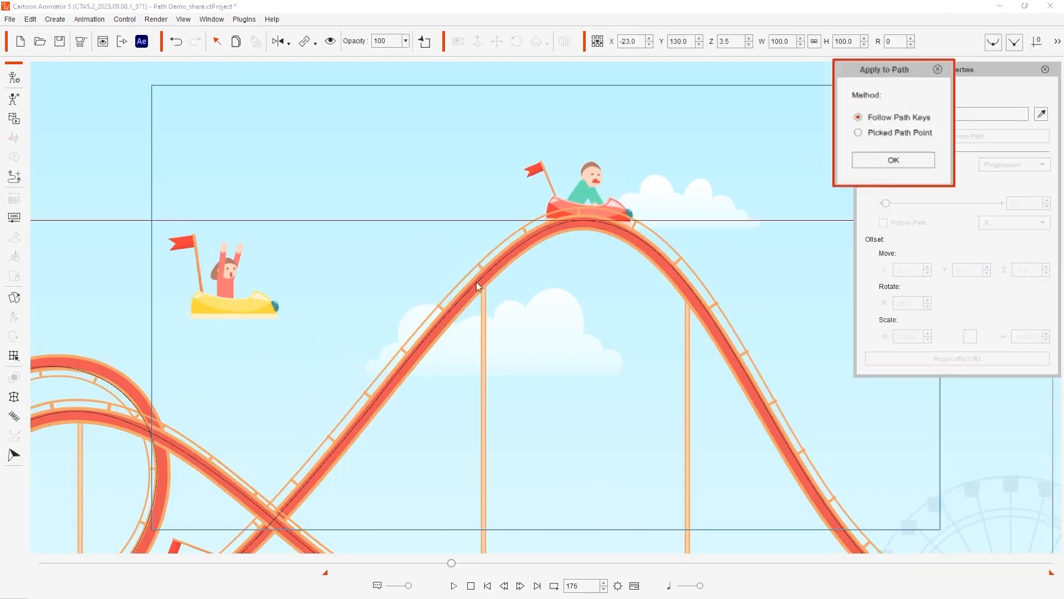
left_click(892, 159)
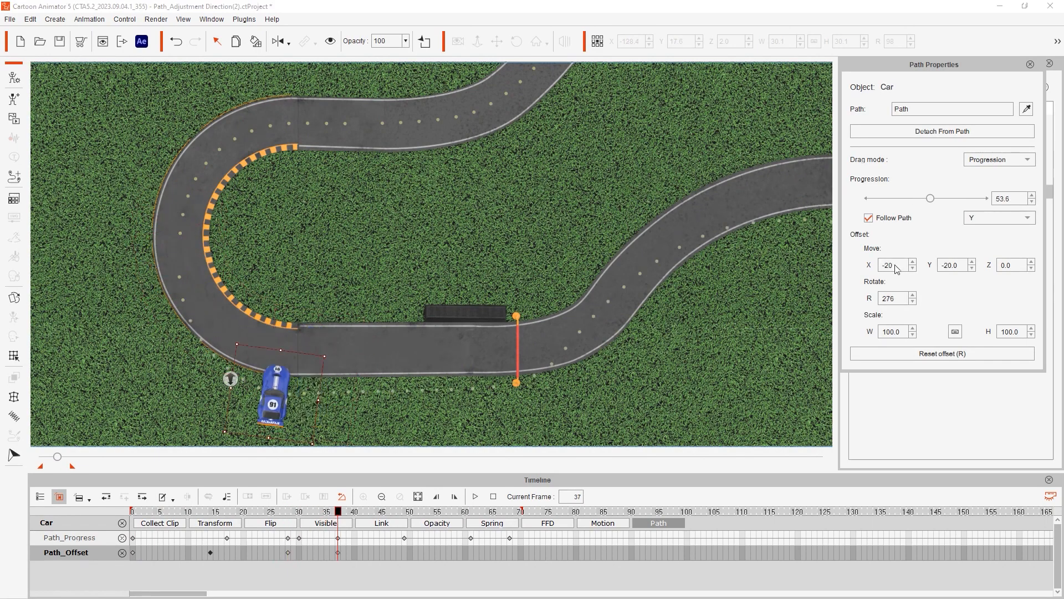
Offset the blue car from the race track path by −20 on X and Y.
left_click(409, 511)
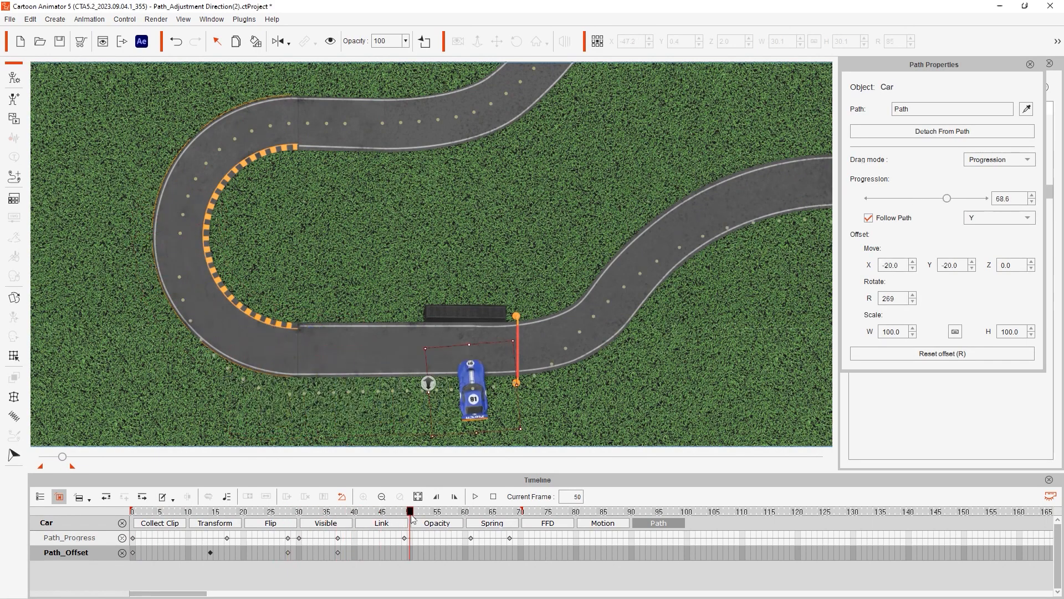
left_click(475, 496)
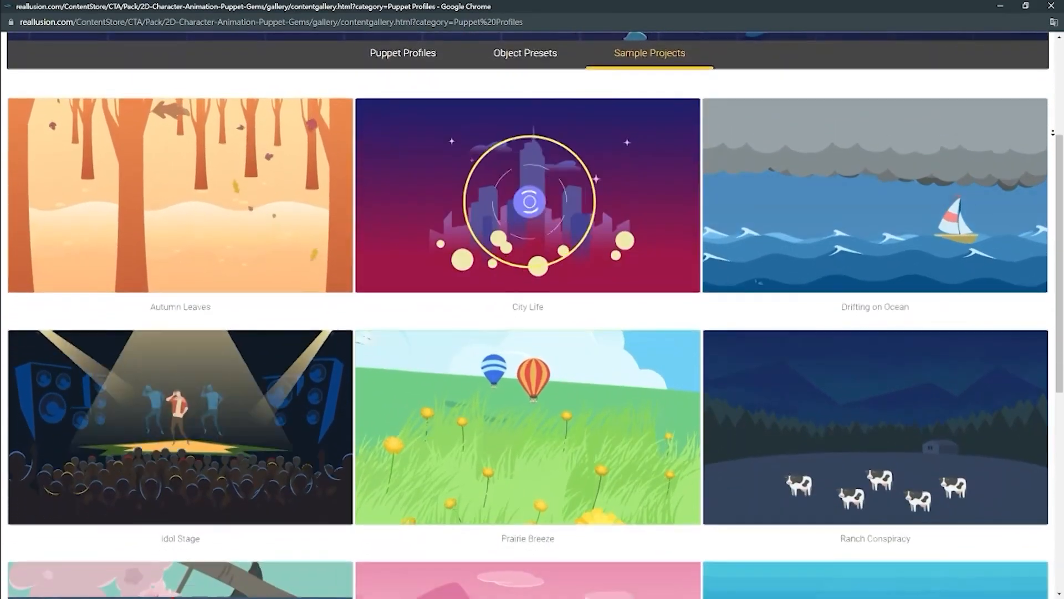
Scroll from the Puppet Gems Sample Projects down to the Multi-Prop and Props collections.
scroll("down", 3)
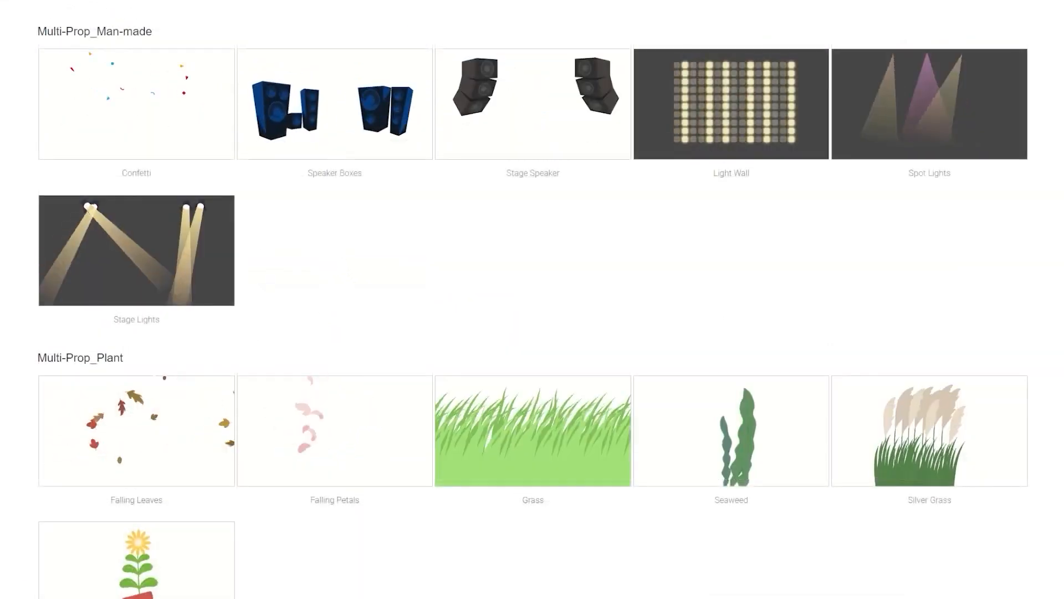
scroll("down", 3)
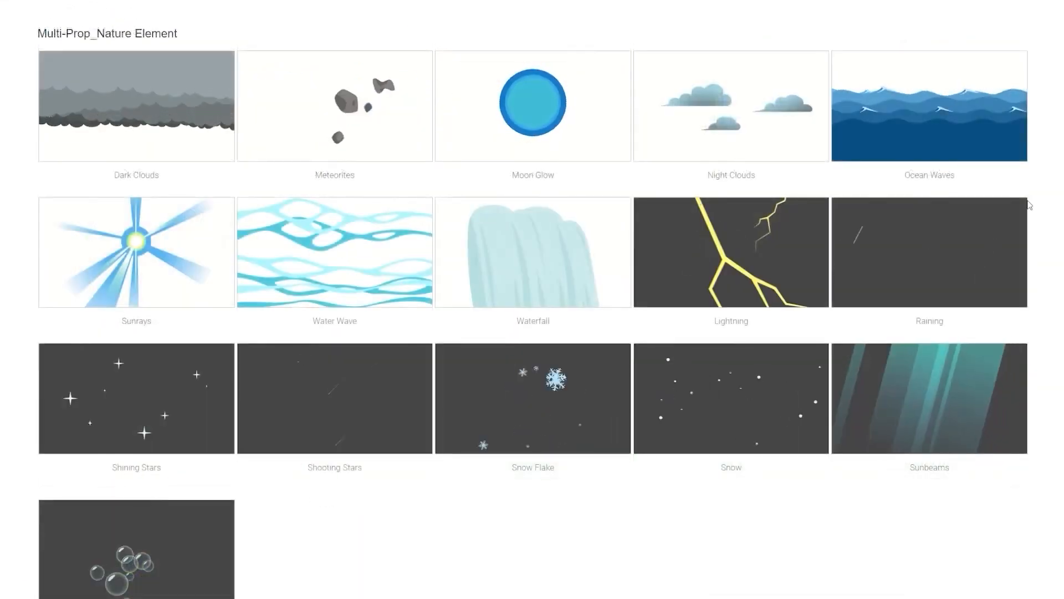
scroll("down", 3)
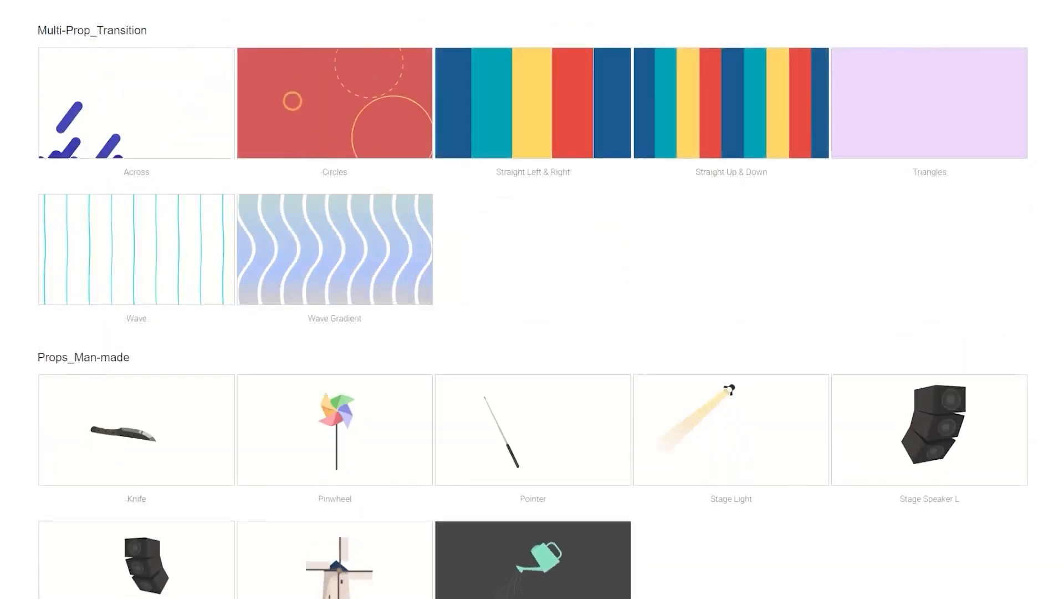